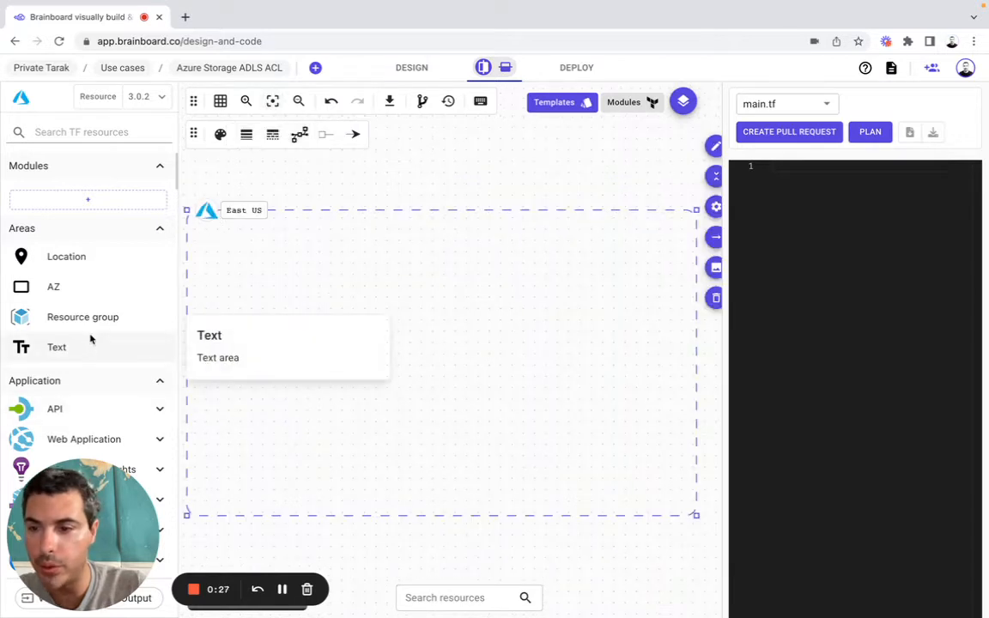
Step: Add a resource group in East US named example / ${var.prefix}-resources, then search attributes for tags
click(82, 317)
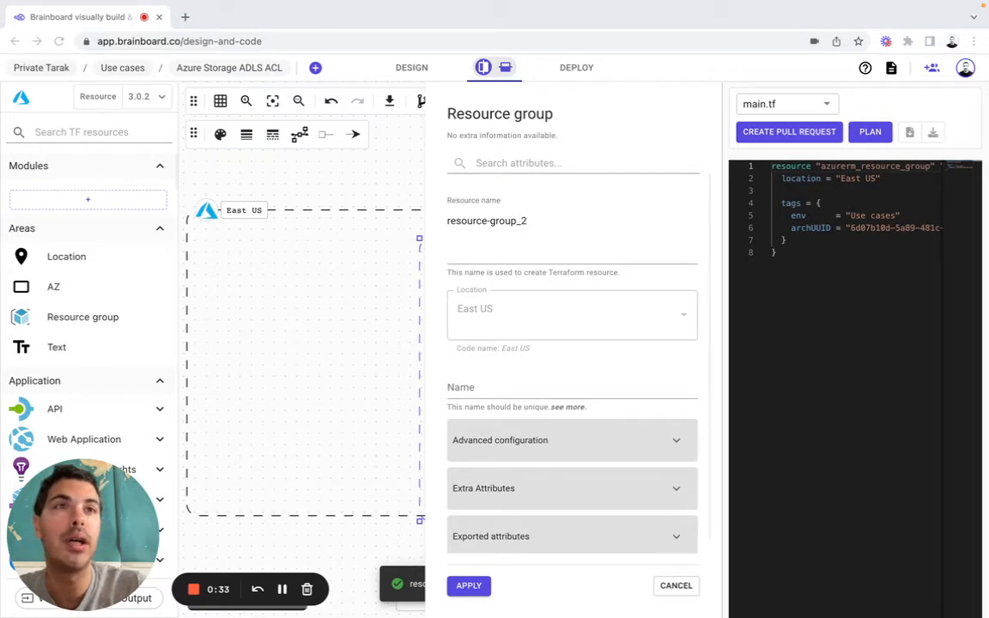
click(487, 220)
text(example)
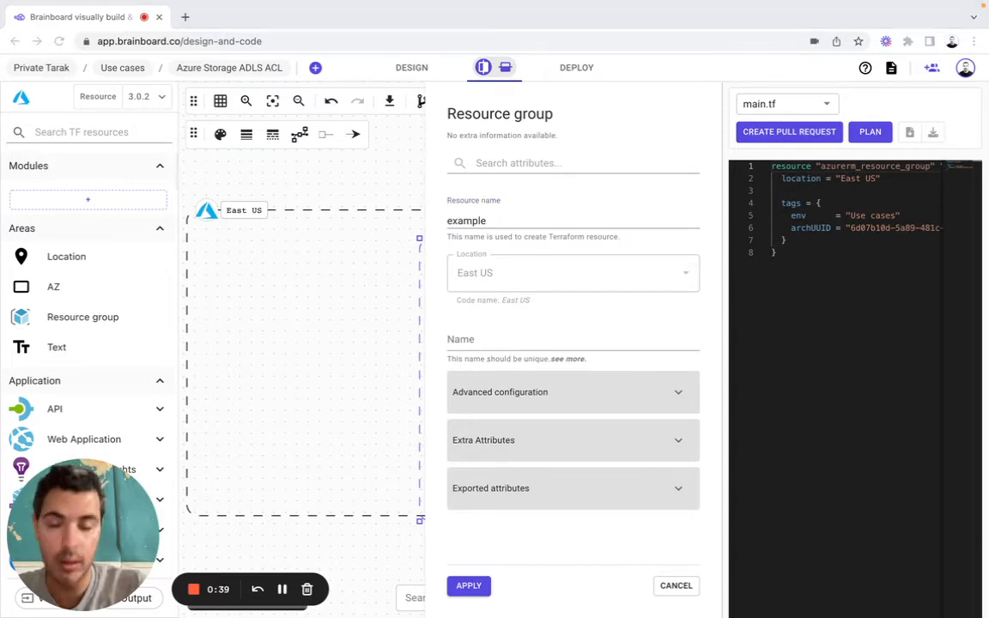
click(567, 339)
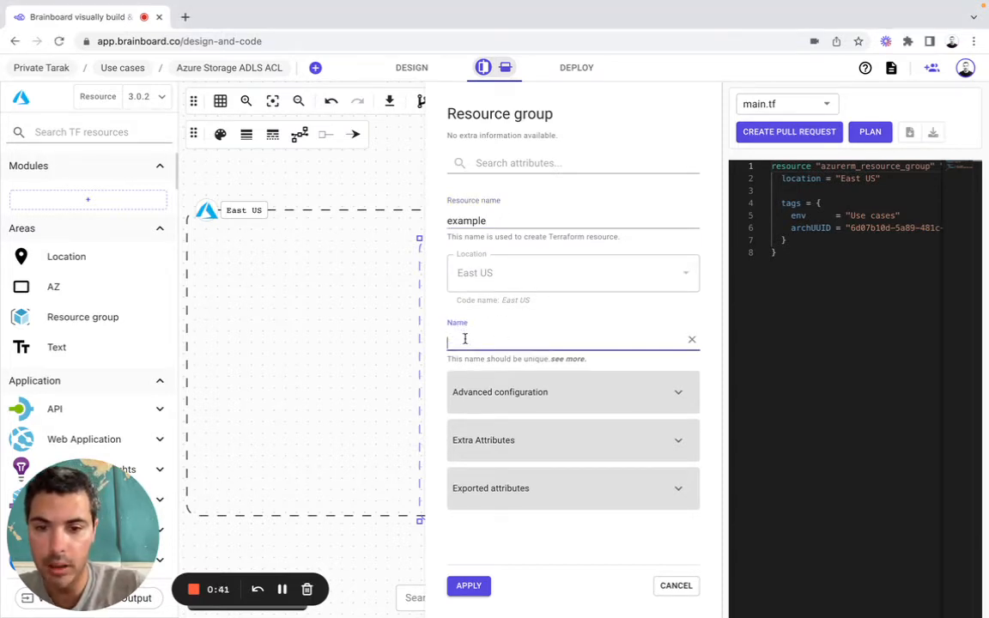
text(${var.prefix}-resources)
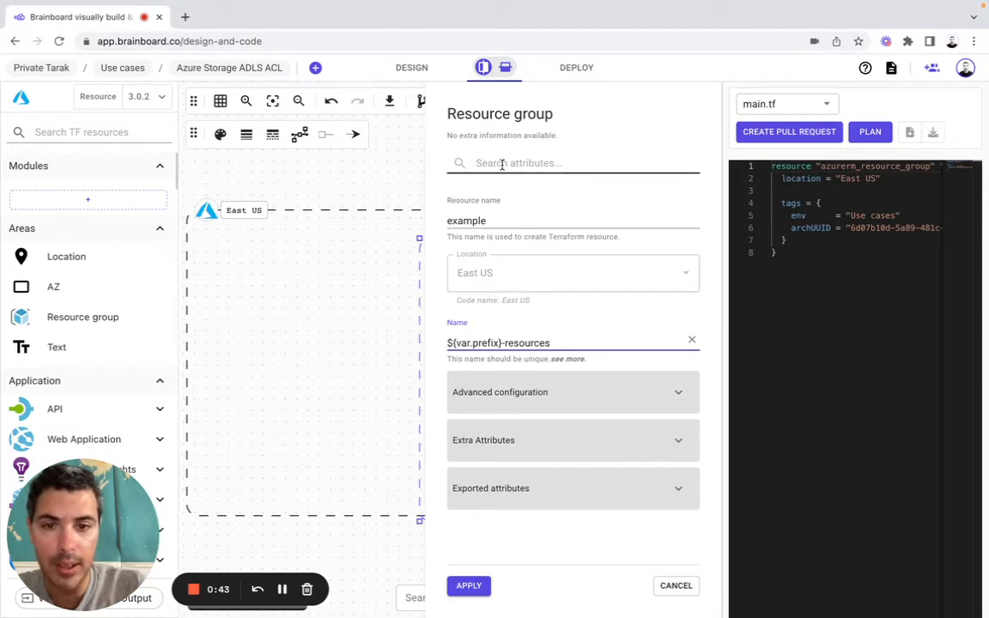
text(tags)
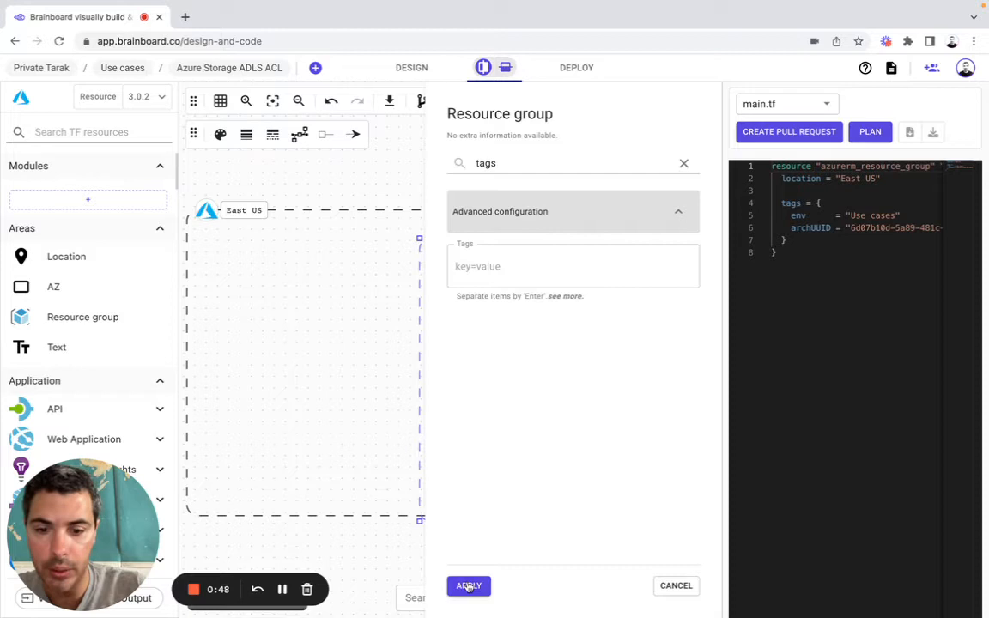
Step: Apply the resource group settings to update main.tf
click(469, 586)
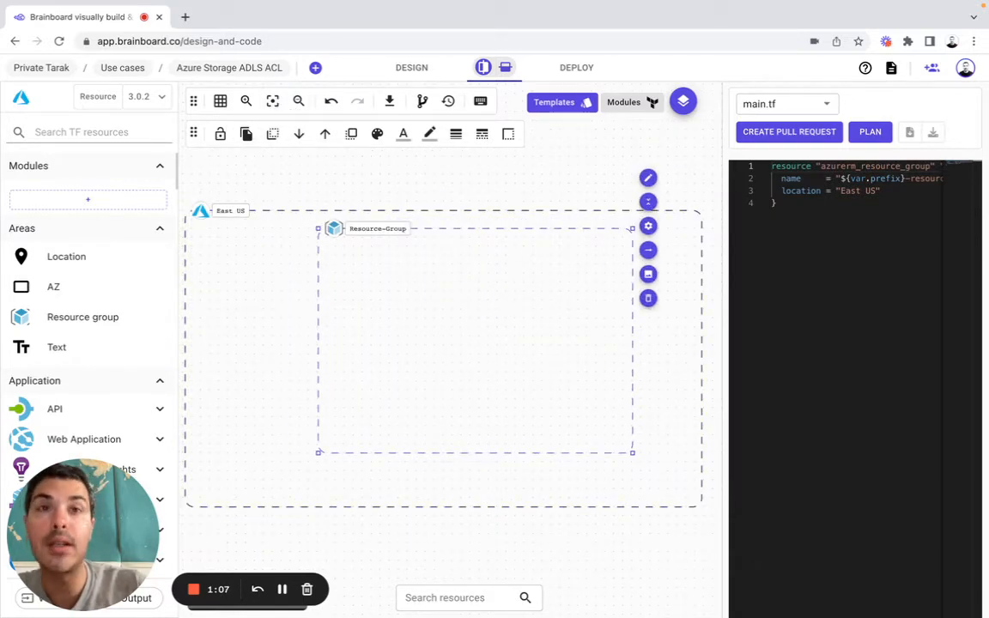
Step: Search for storage account and add it under the resource-group parent
click(89, 132)
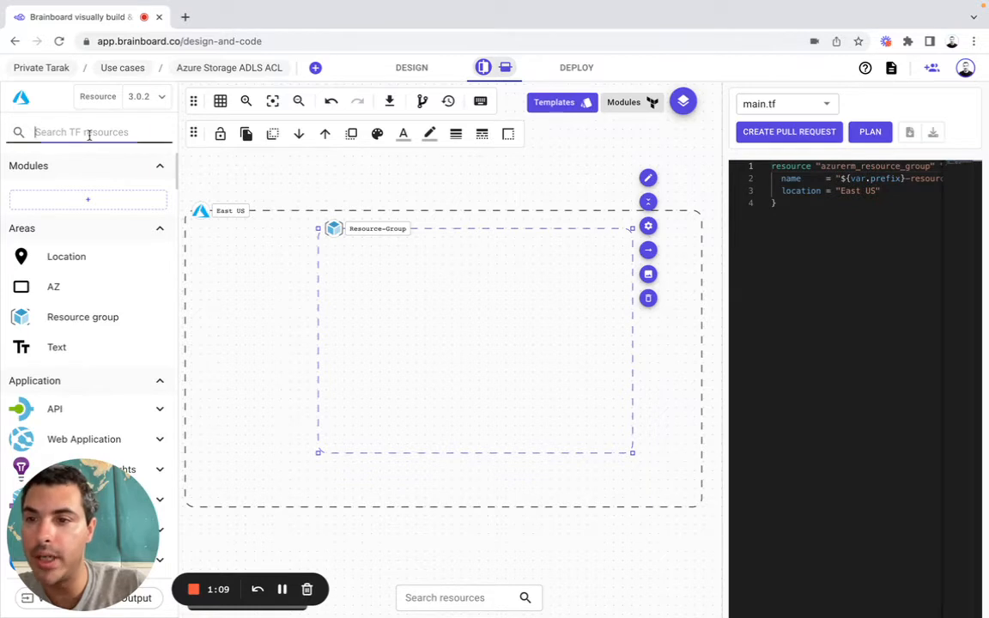
text(so)
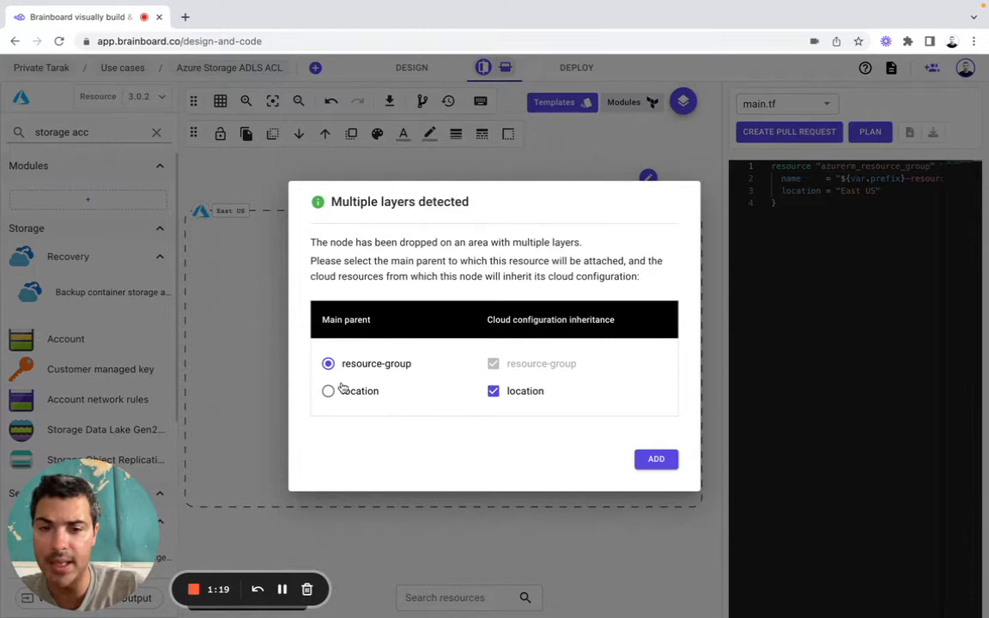
mouse_move(394, 391)
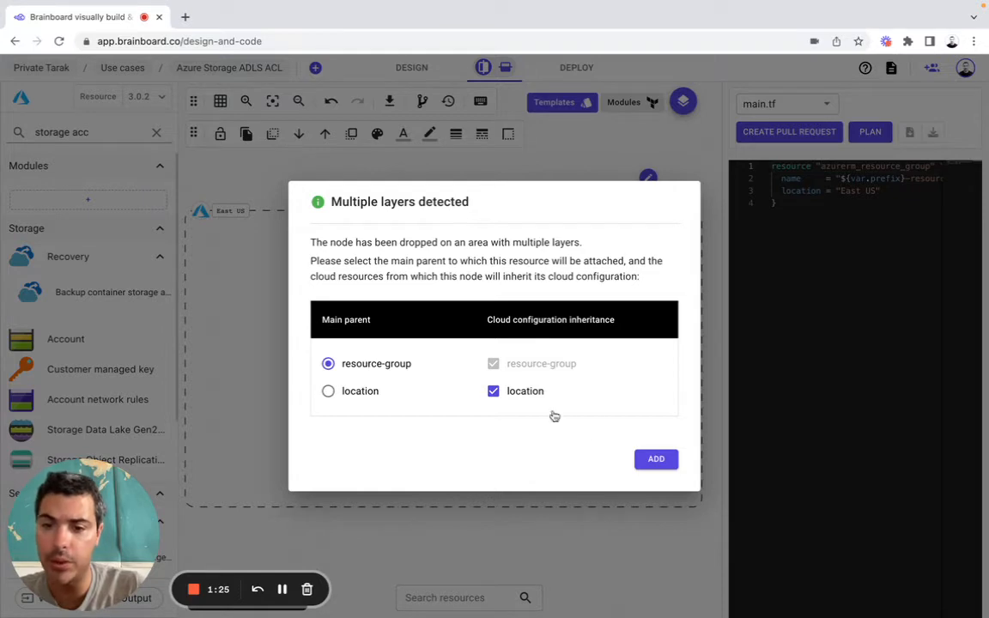
click(655, 459)
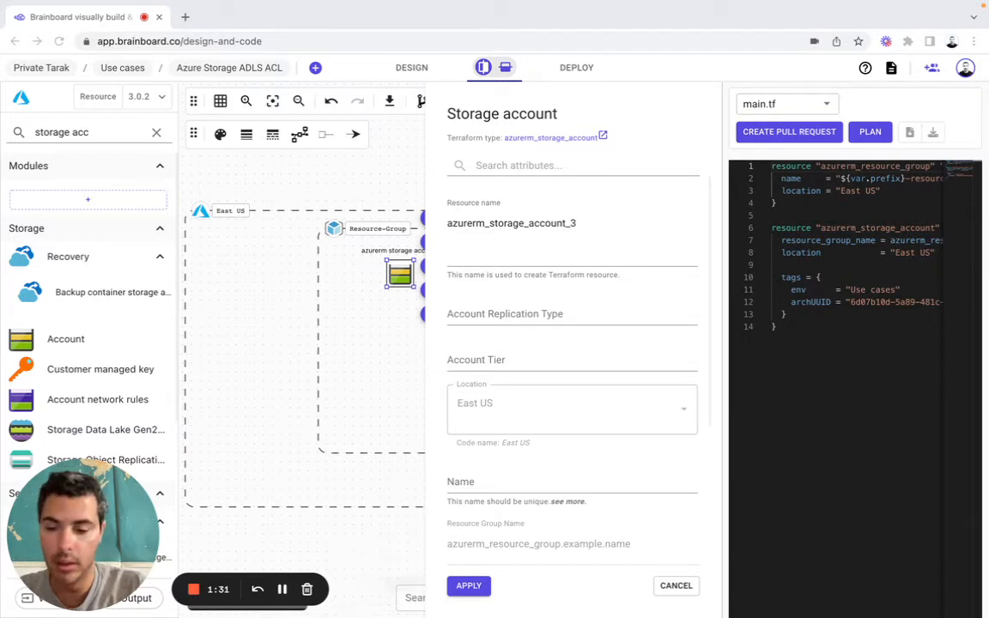
Step: Set the storage account resource name to example, replication LRS, and tier Standard
text(example)
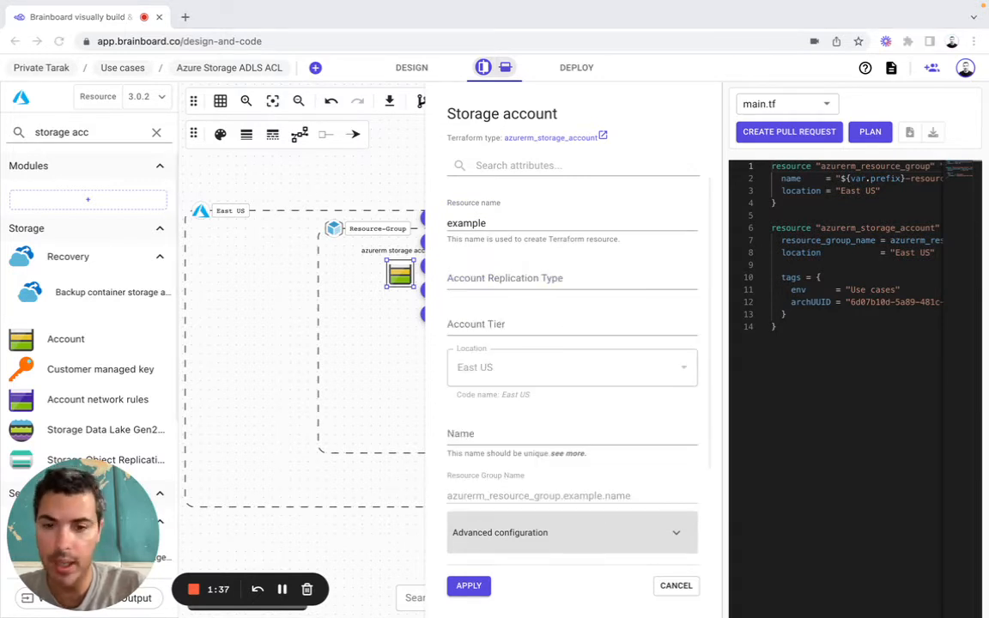
text(LRS)
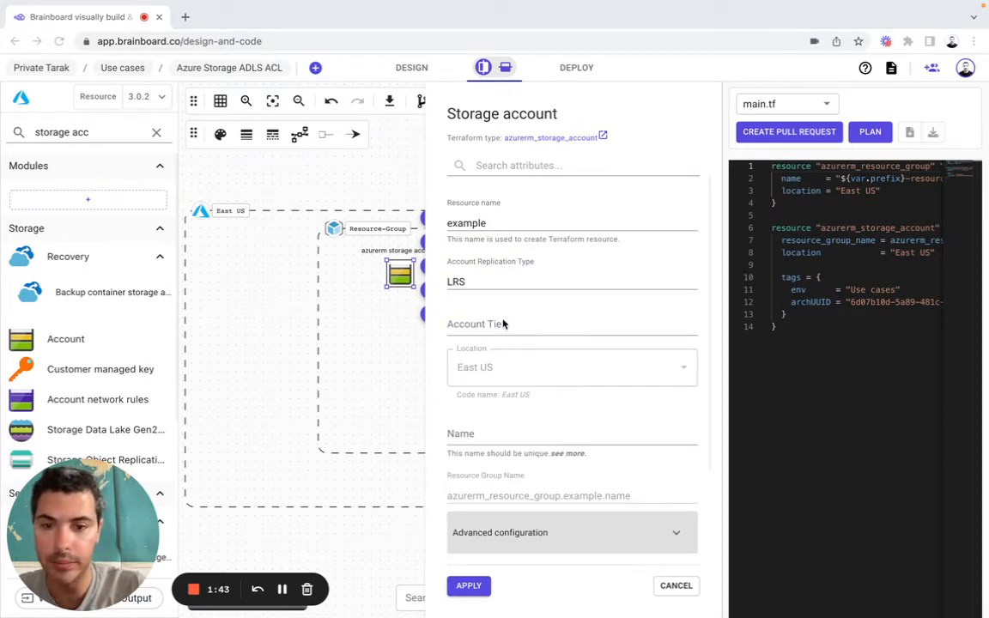
click(568, 323)
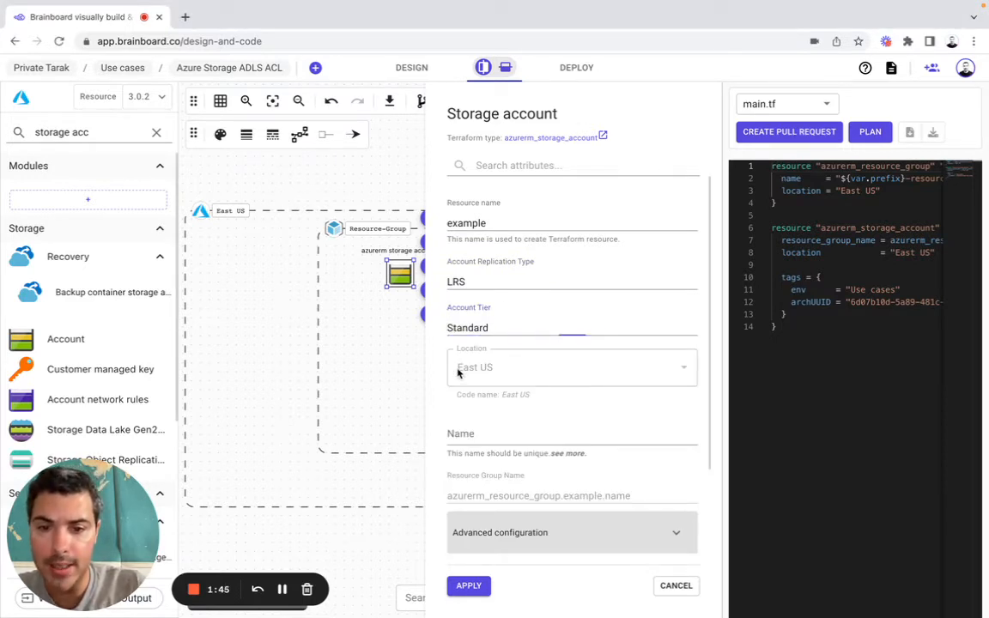
double_click(474, 367)
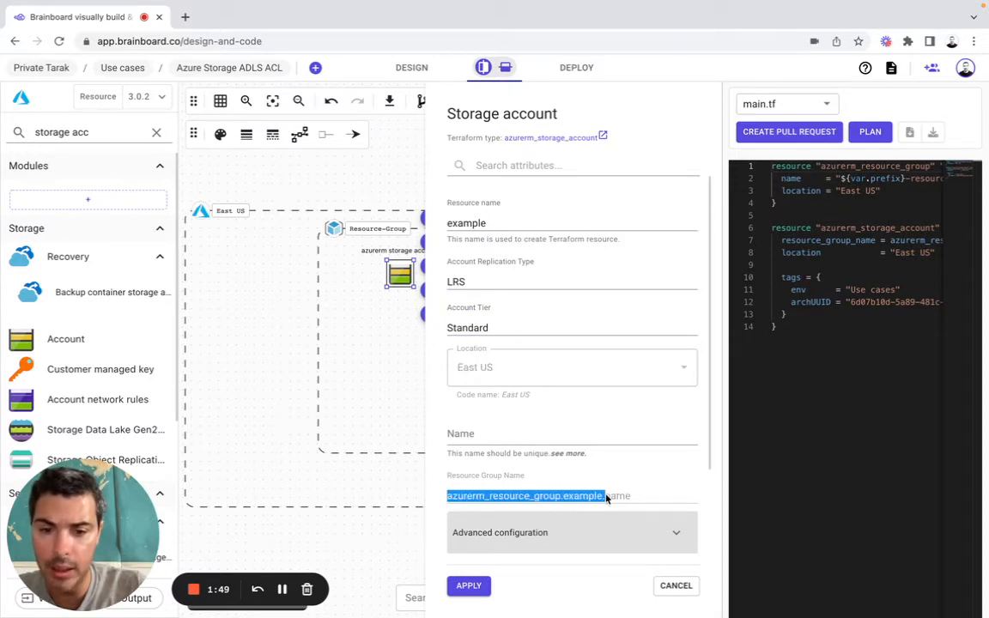
click(526, 496)
text(${var.prefix}storageacct)
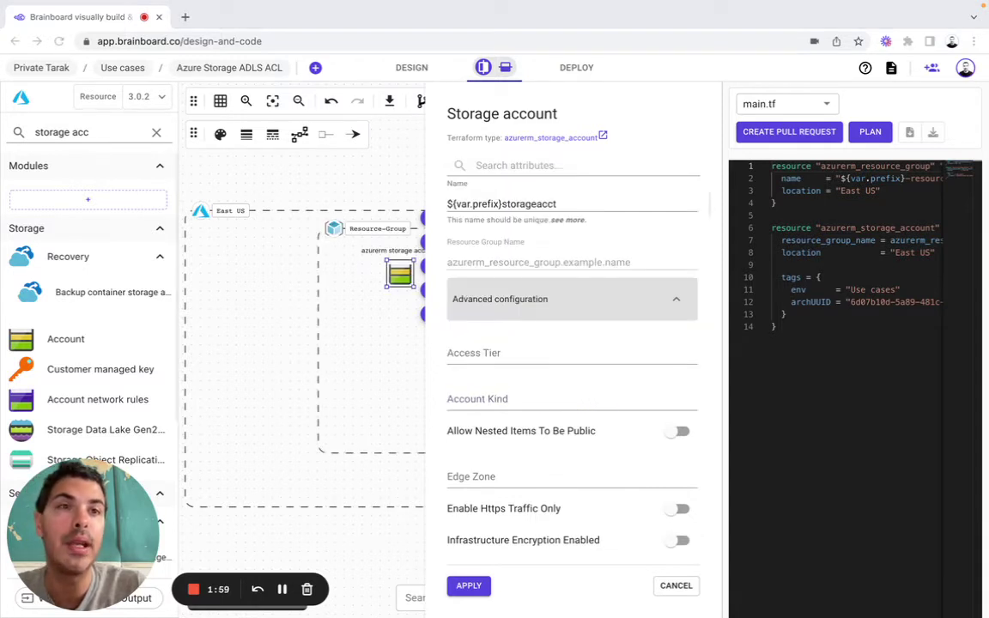
mouse_move(576, 348)
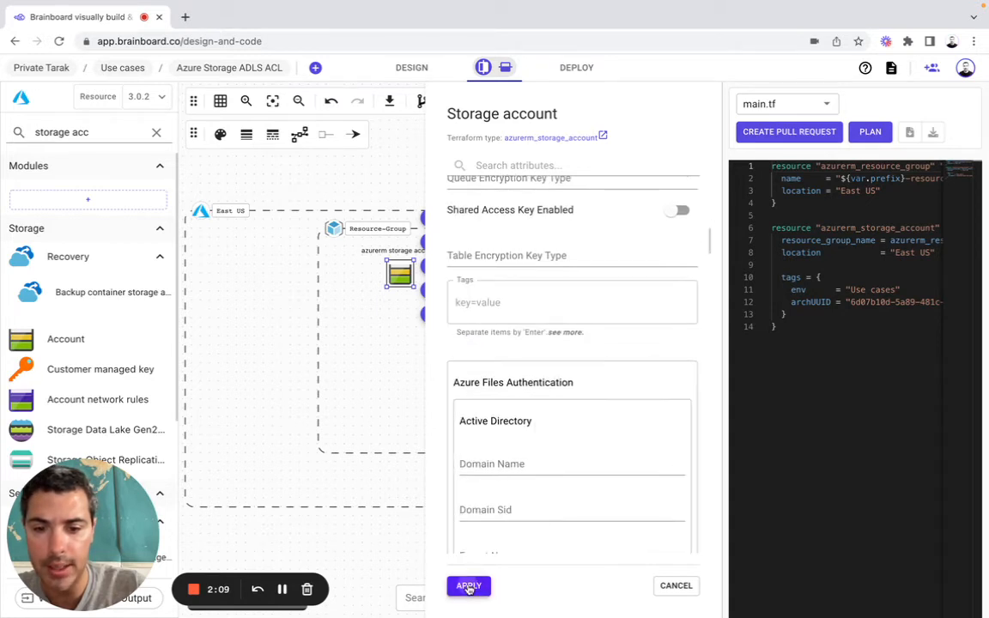
Step: Apply the storage account settings named ${var.prefix}storageacct
click(469, 585)
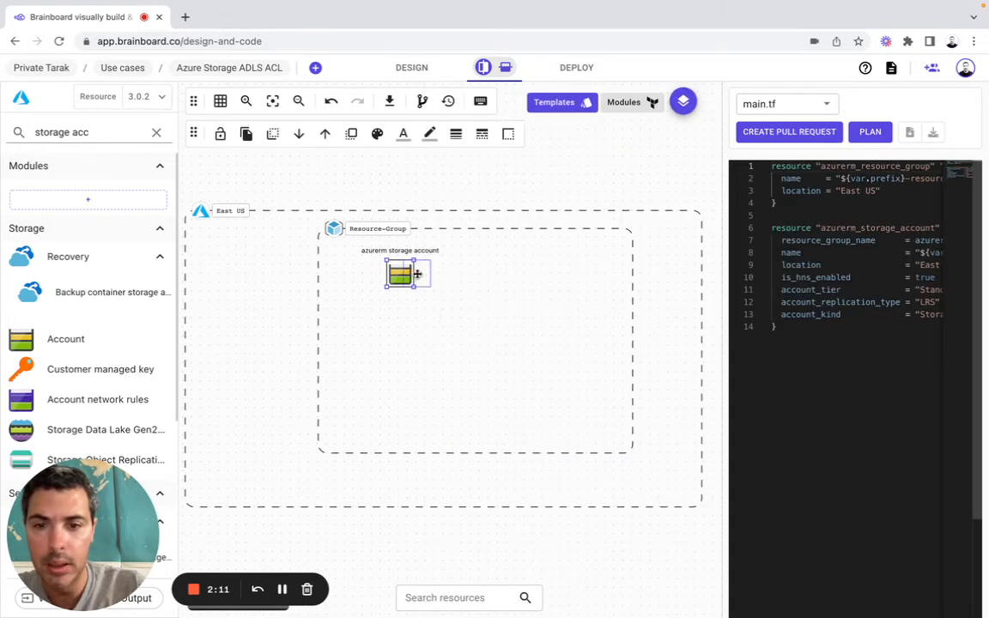
Step: Search for user and add a User assigned identity under the resource group
click(416, 273)
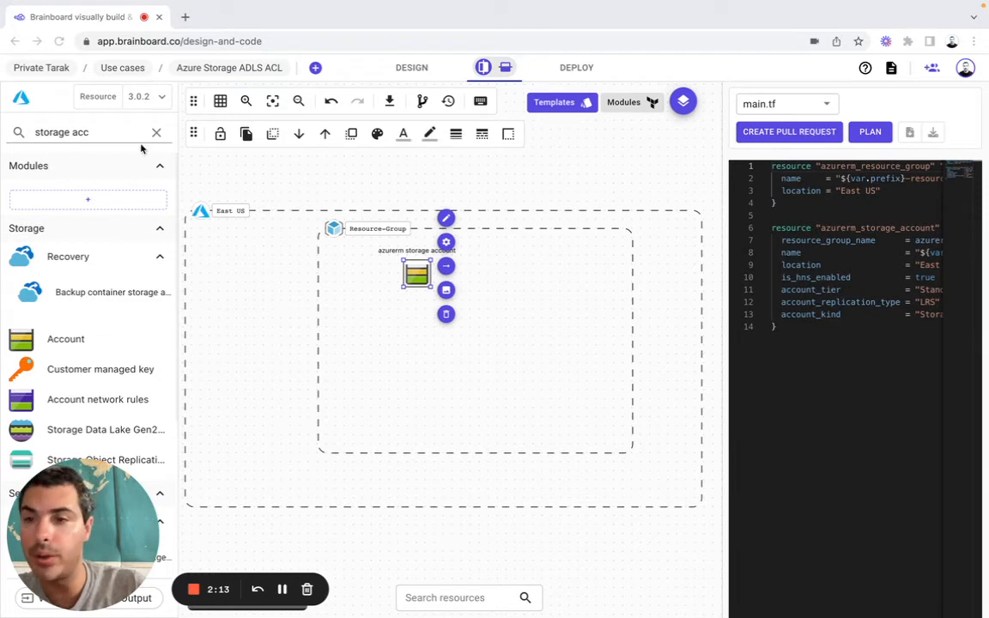
text(user)
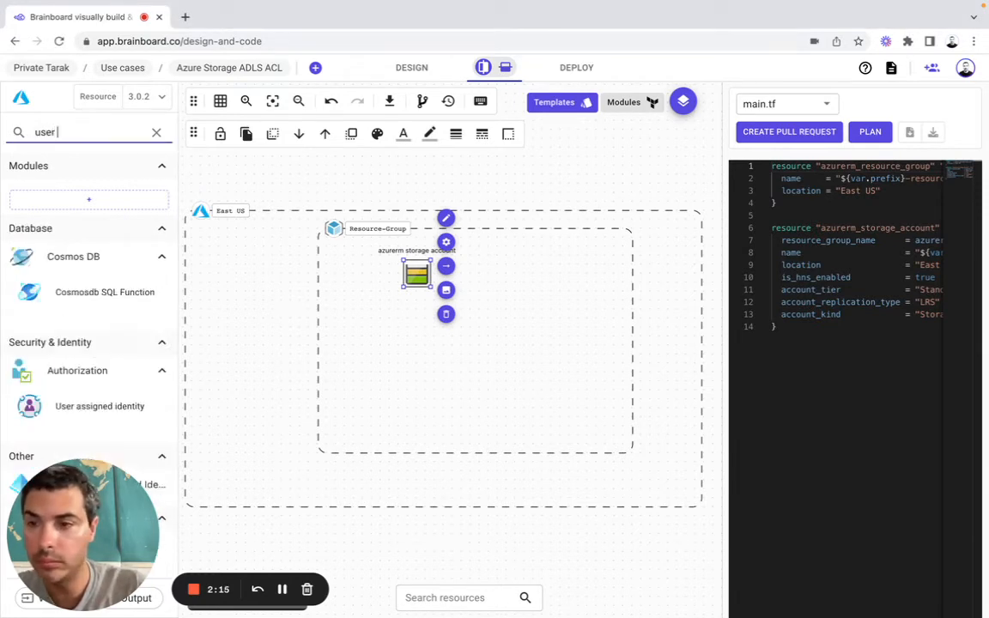
mouse_move(86, 406)
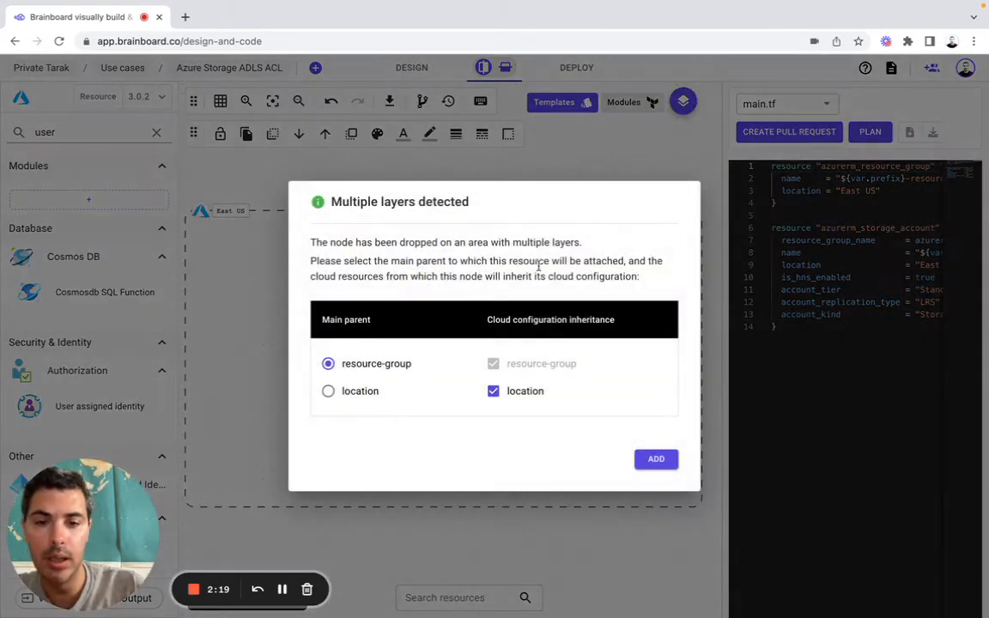
click(655, 459)
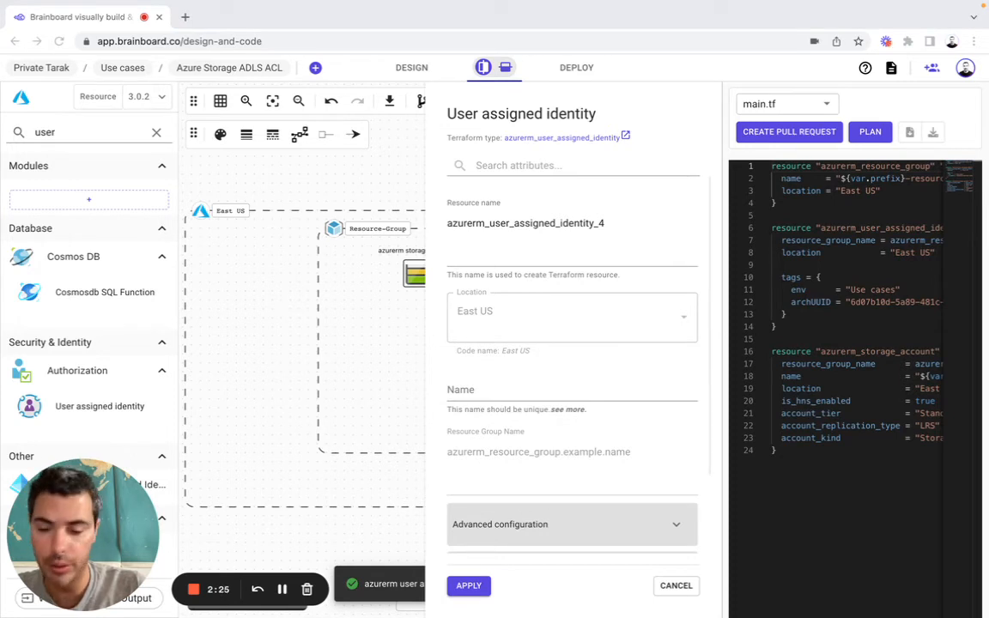
Step: Set the identity's resource name to example and name to search-api, then search tags
text(example)
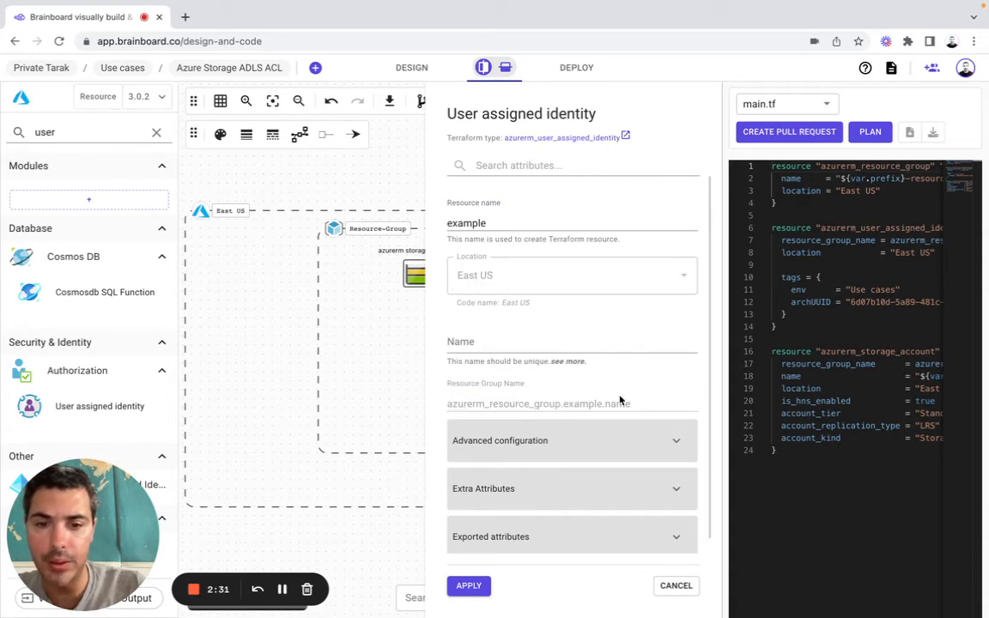
click(571, 342)
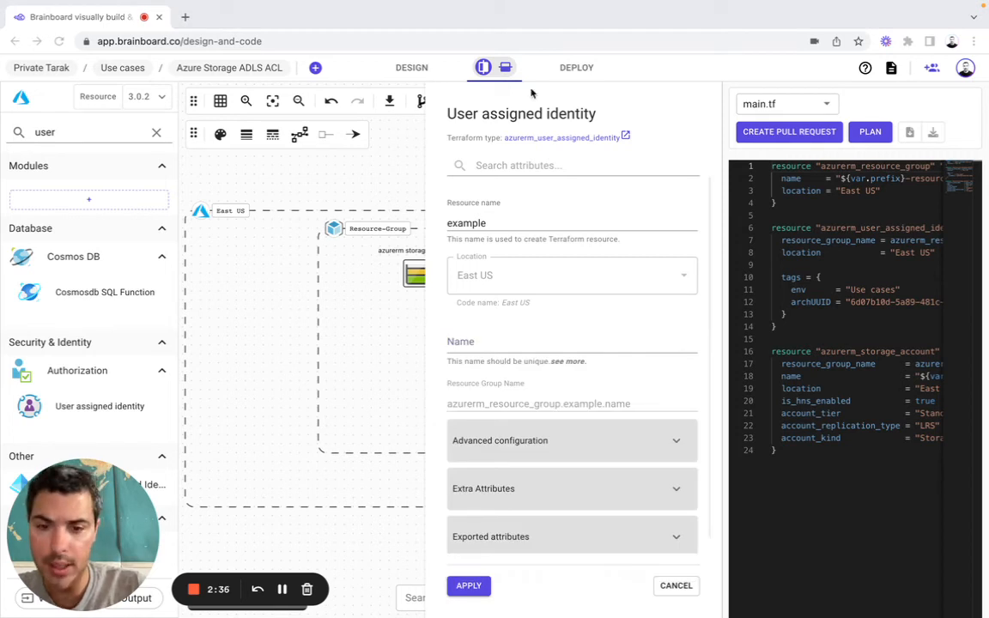
text(searchapi)
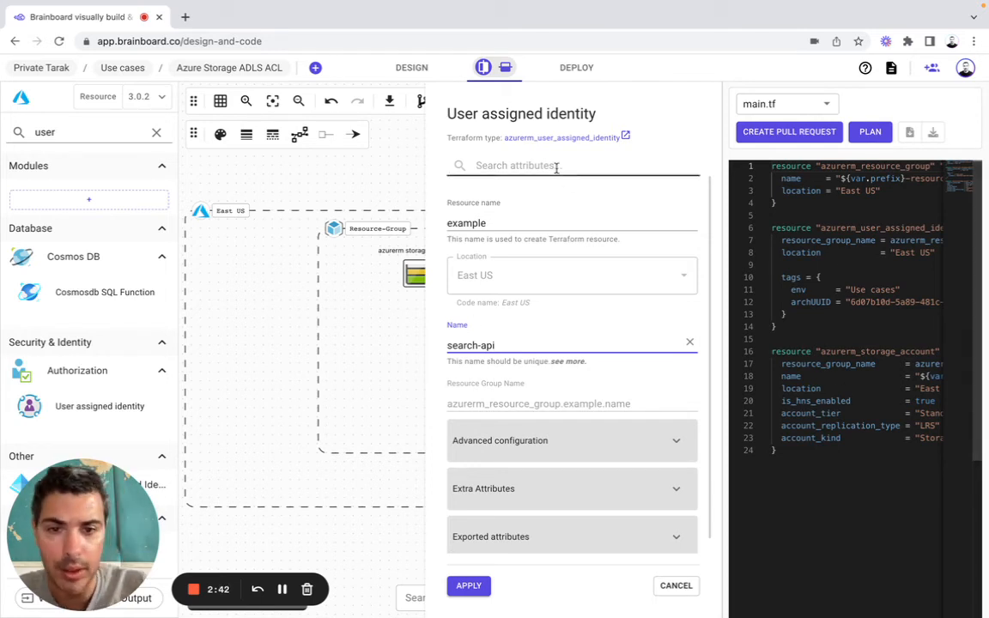
text(tags)
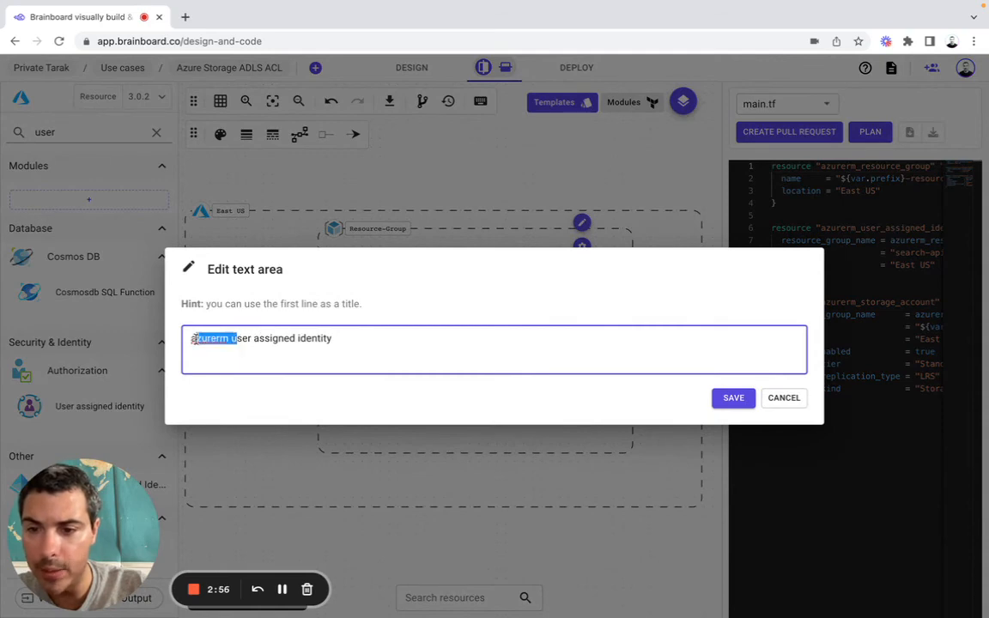
Step: Relabel the diagram nodes 'User assigned identity' and 'Storage account', saving each
text(User assigned identity)
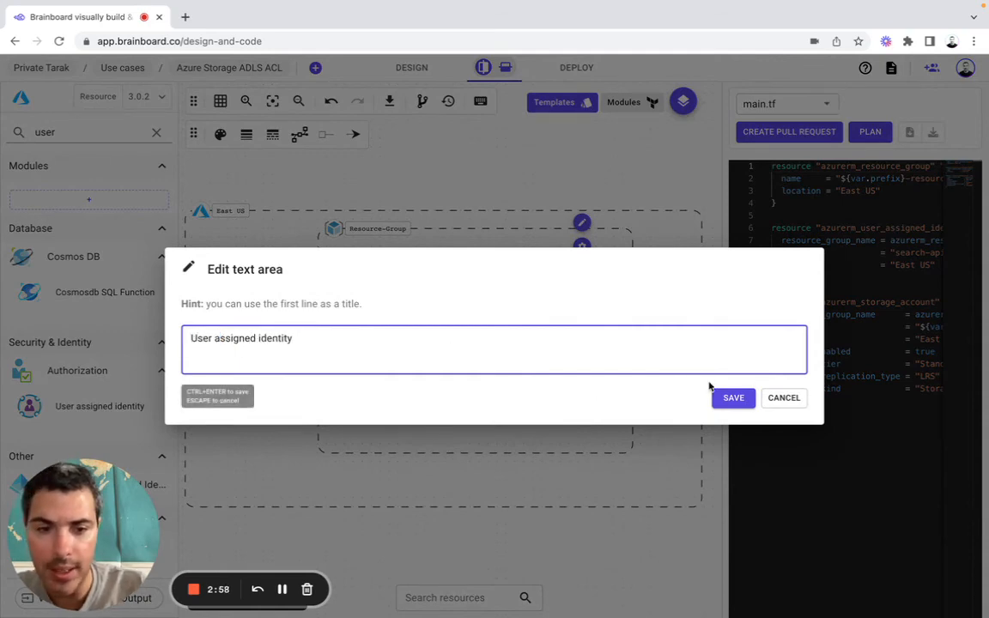
click(732, 398)
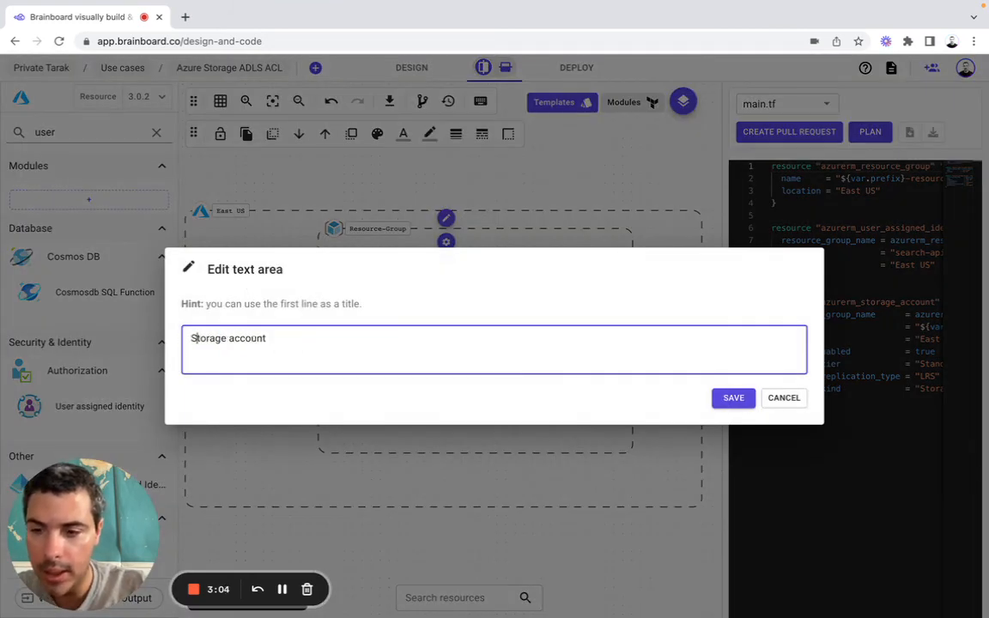
click(733, 398)
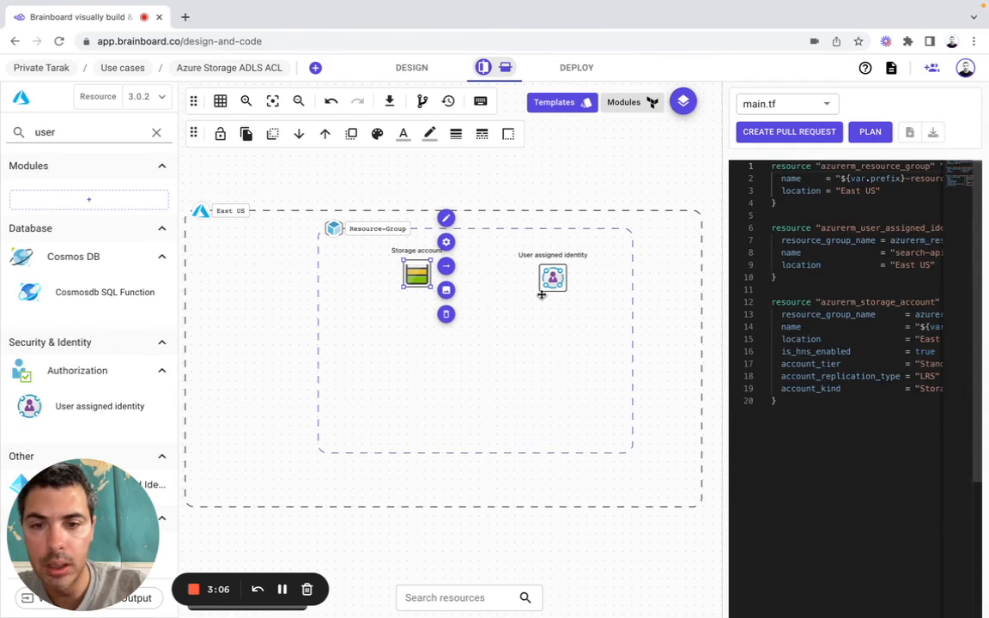